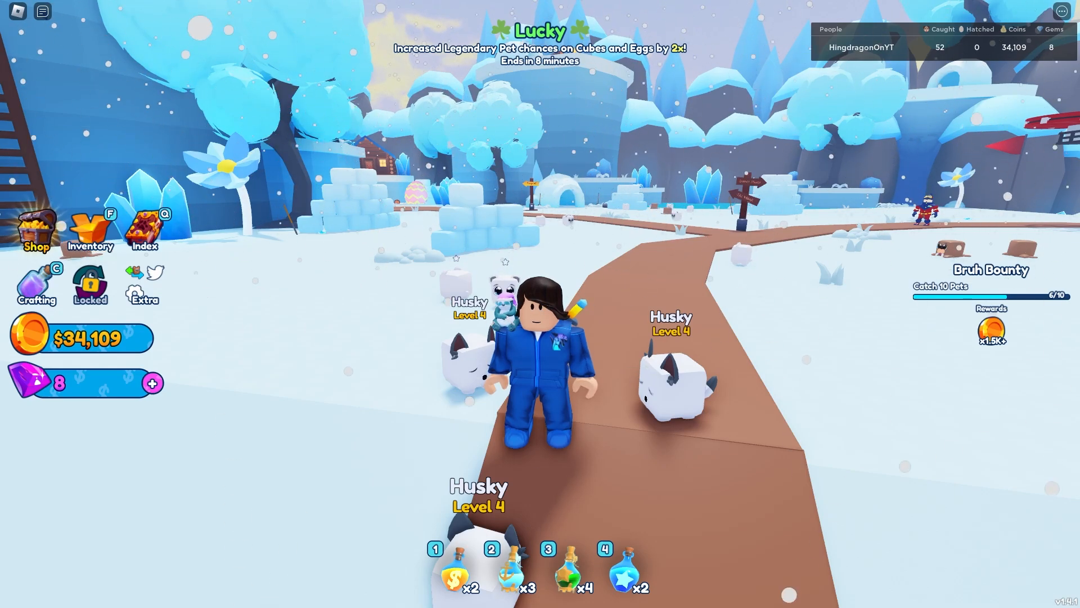
pyautogui.moveTo(633, 454)
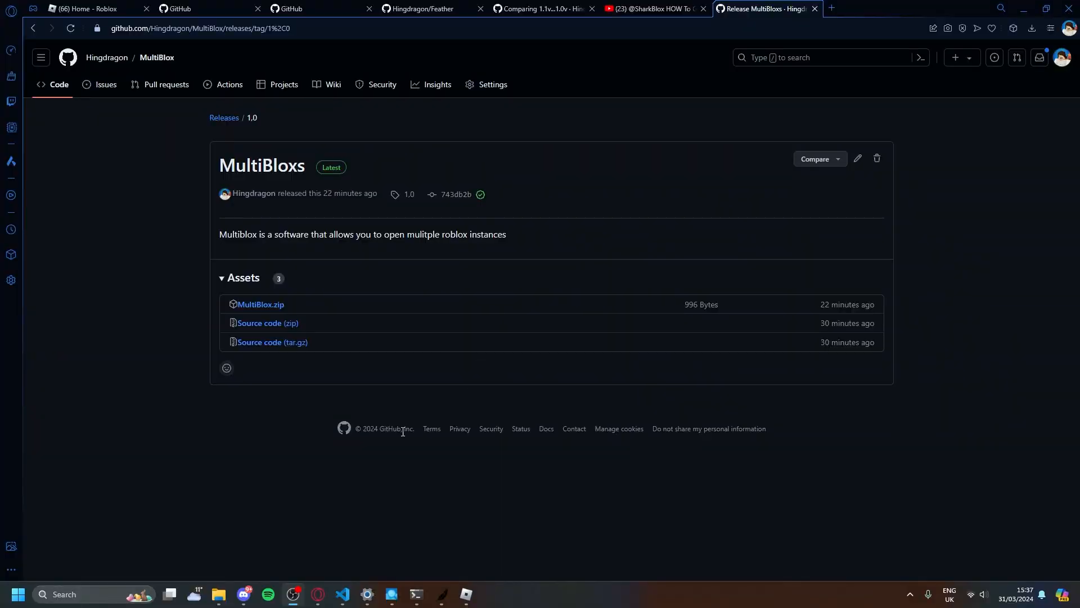
pyautogui.moveTo(304, 168)
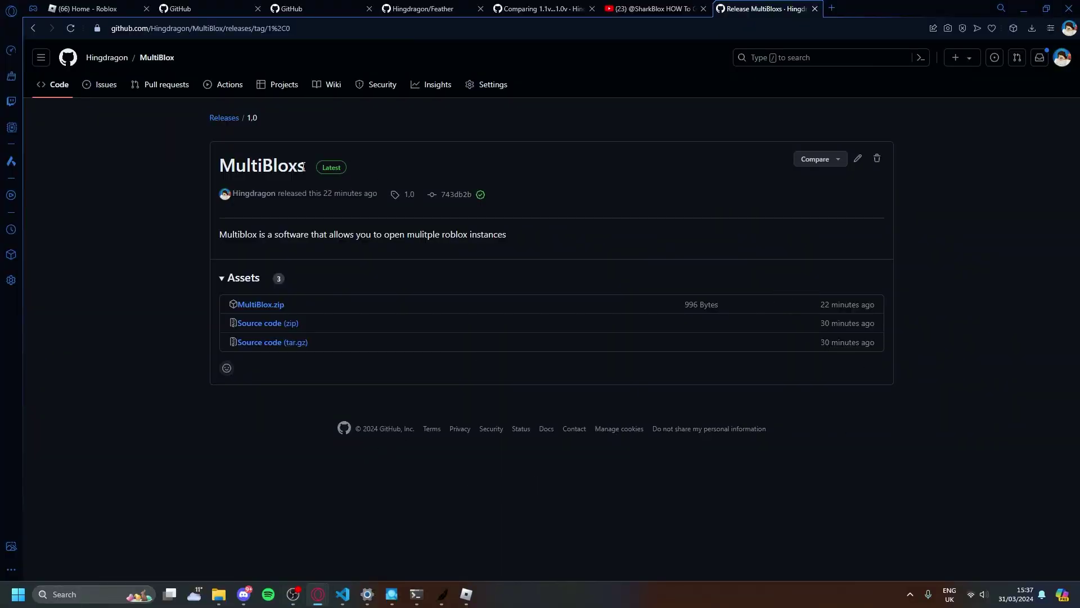
pyautogui.moveTo(252, 198)
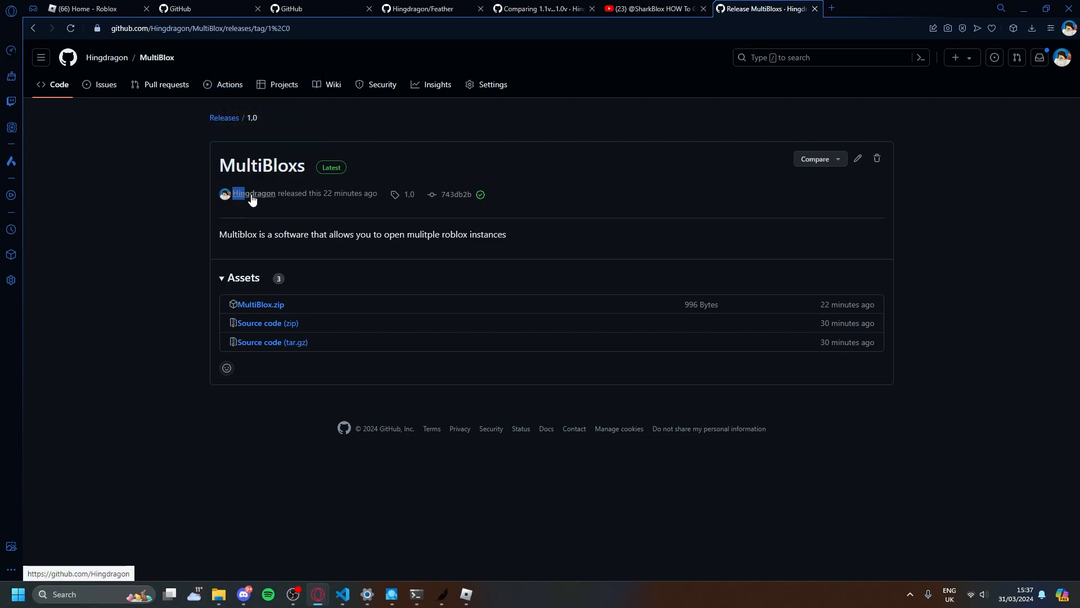
pyautogui.moveTo(402, 227)
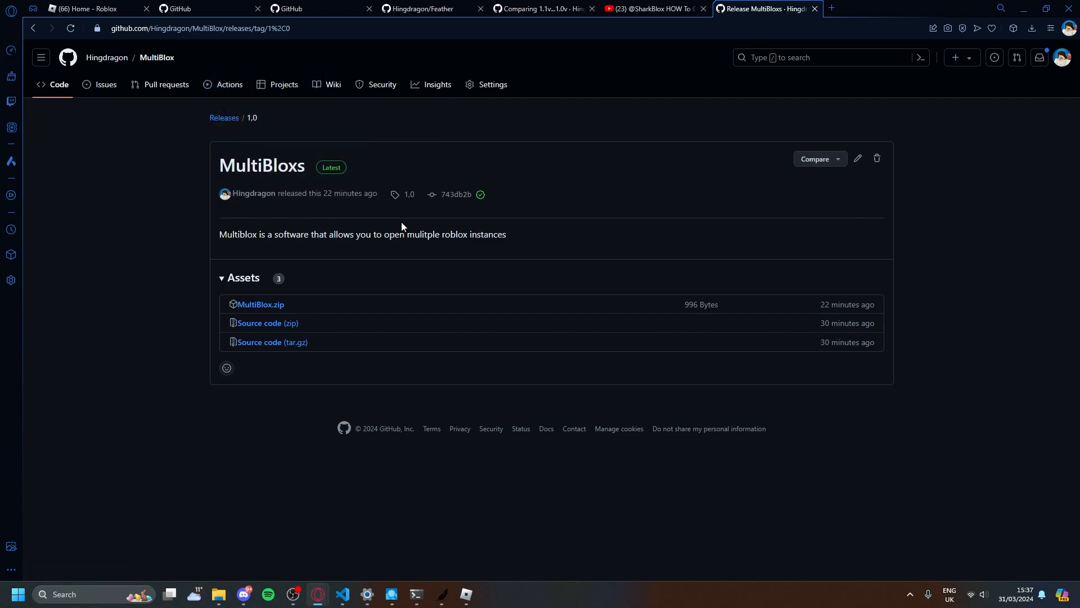
# Open the extracted MultiBlox folder from Downloads and select MultiBlox.bat.
pyautogui.tripleClick(362, 234)
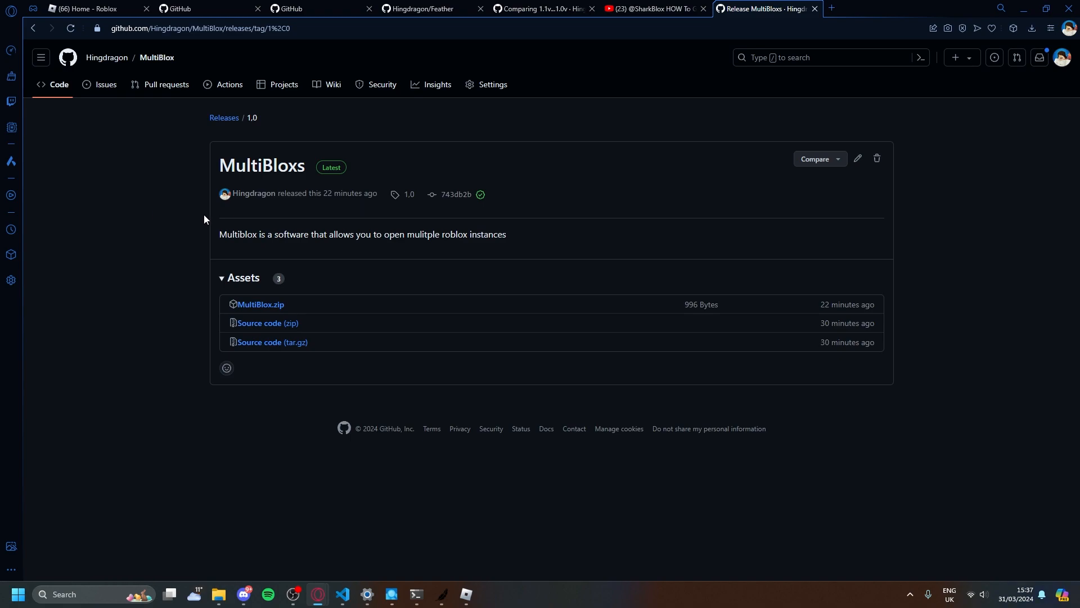
pyautogui.moveTo(534, 294)
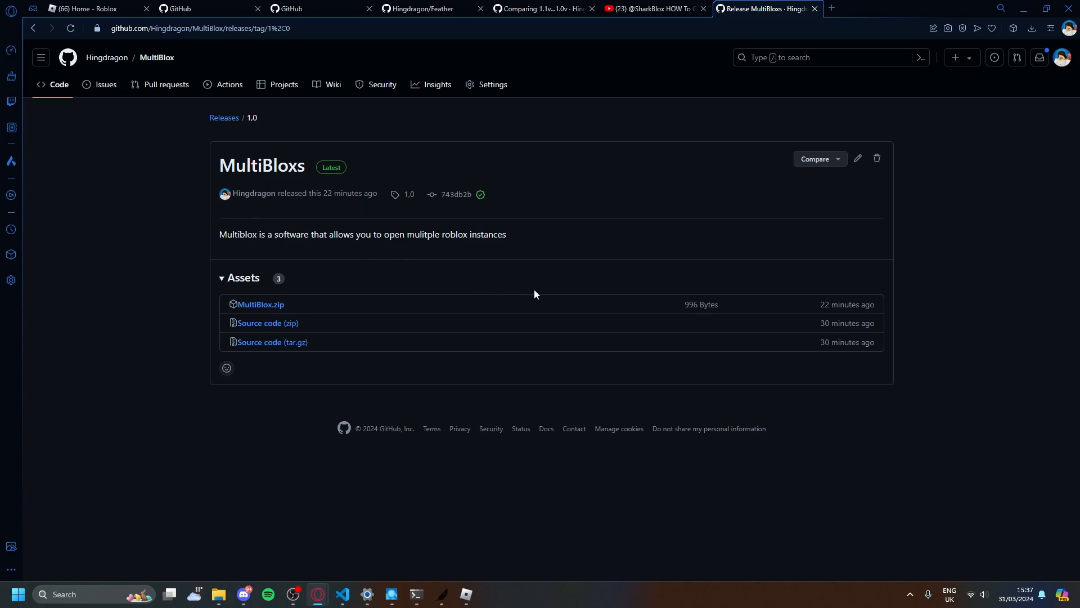
pyautogui.moveTo(255, 293)
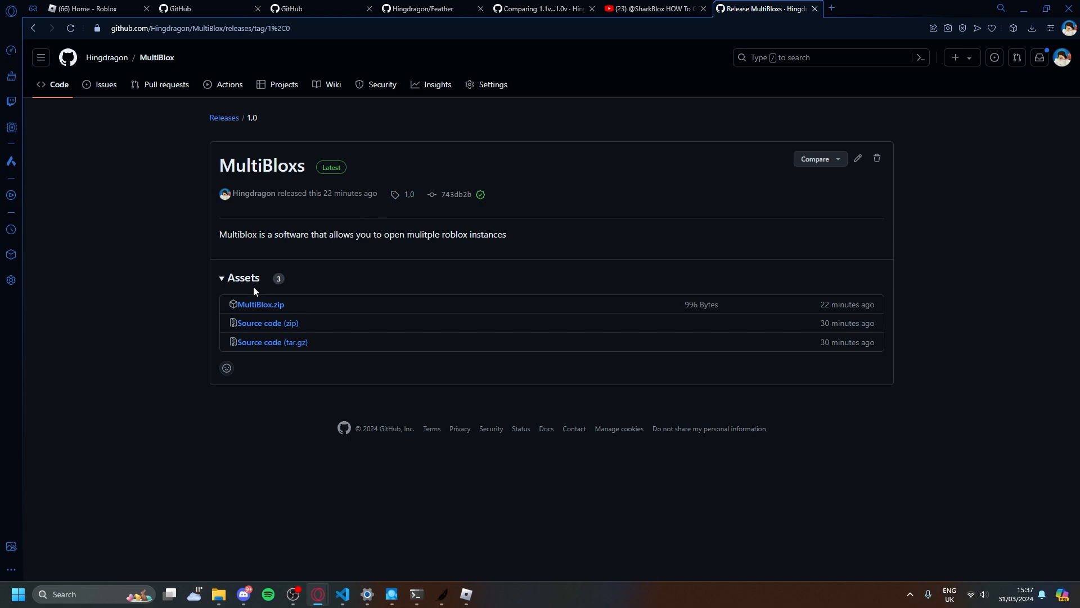
pyautogui.moveTo(504, 316)
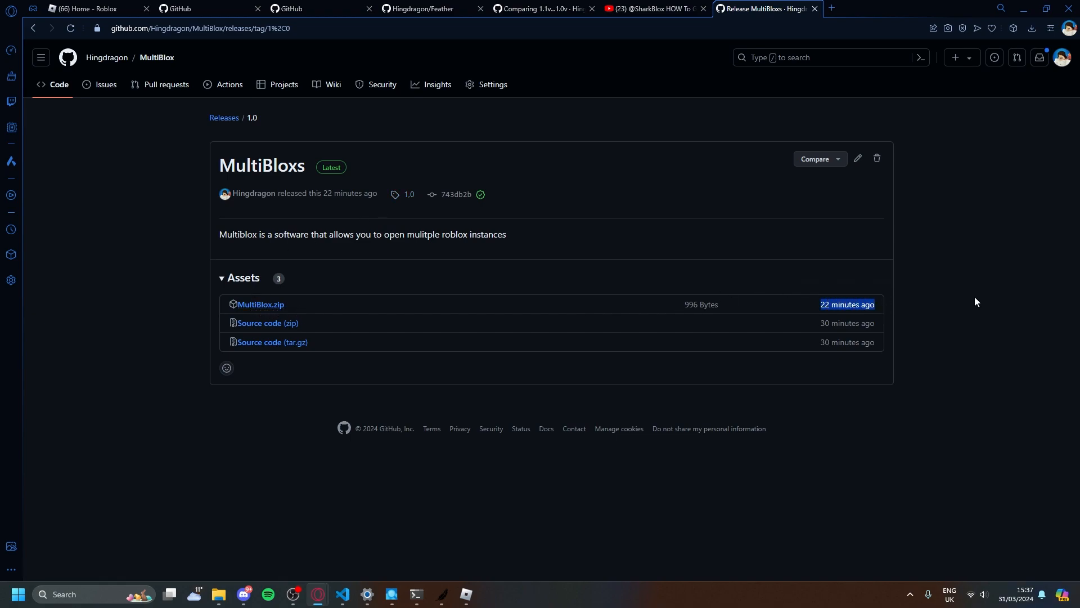
pyautogui.moveTo(754, 312)
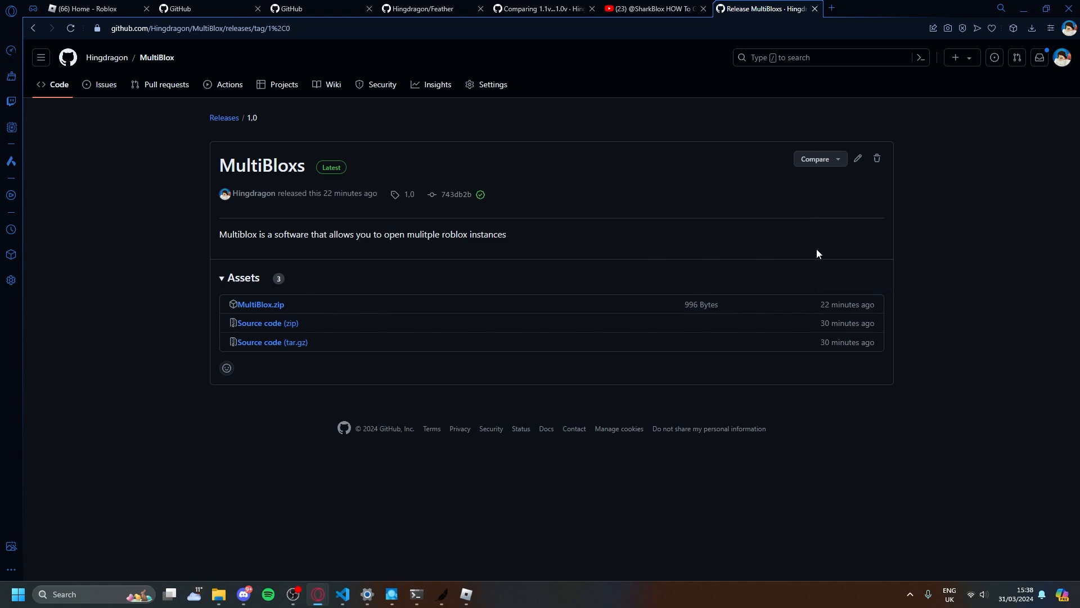
pyautogui.moveTo(823, 243)
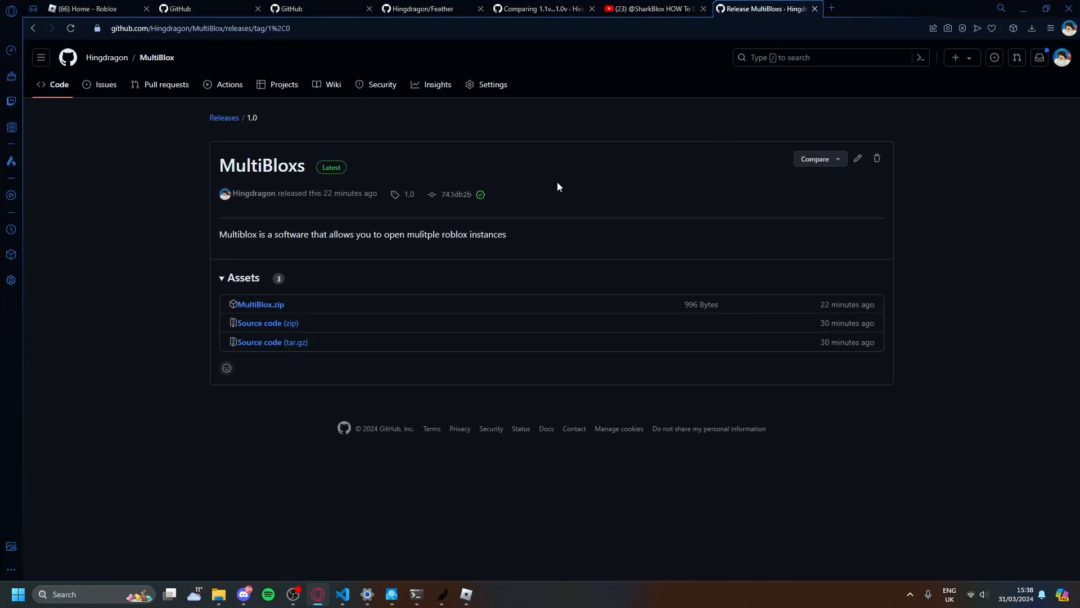
pyautogui.moveTo(252, 294)
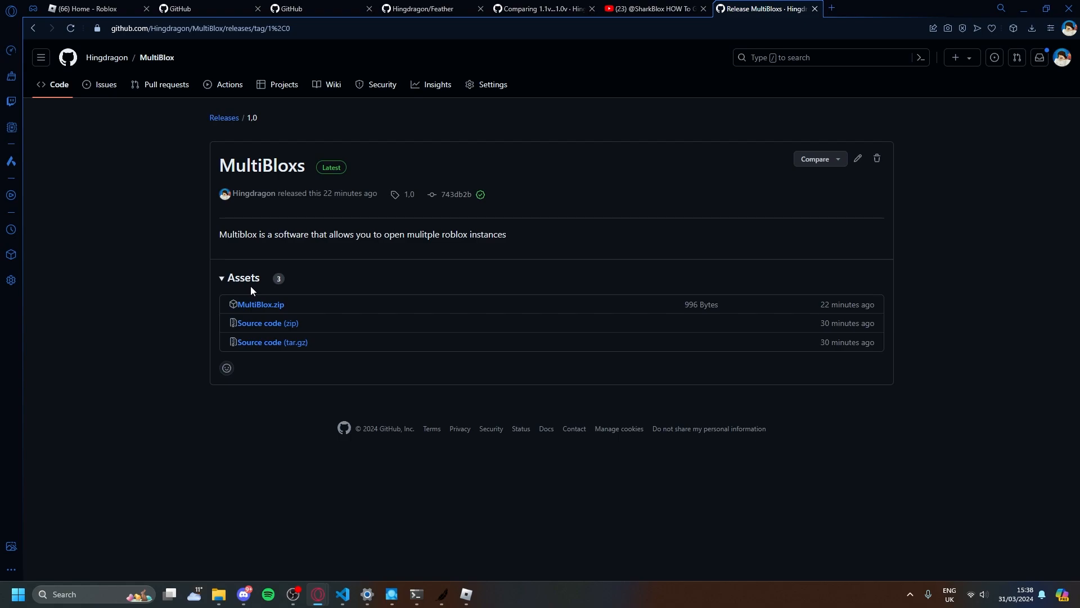
pyautogui.click(218, 594)
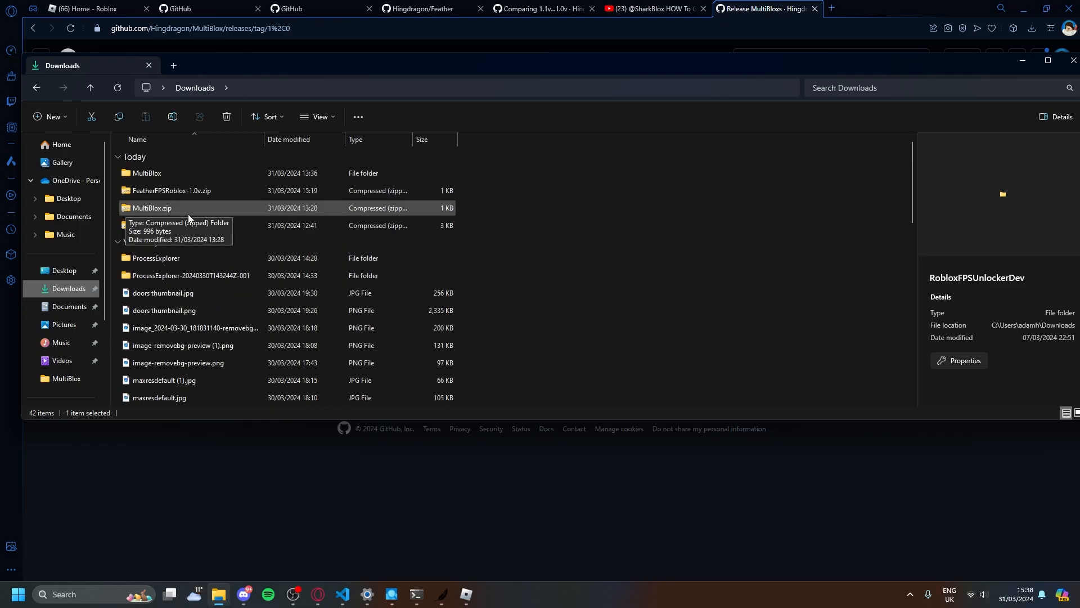
pyautogui.click(151, 208)
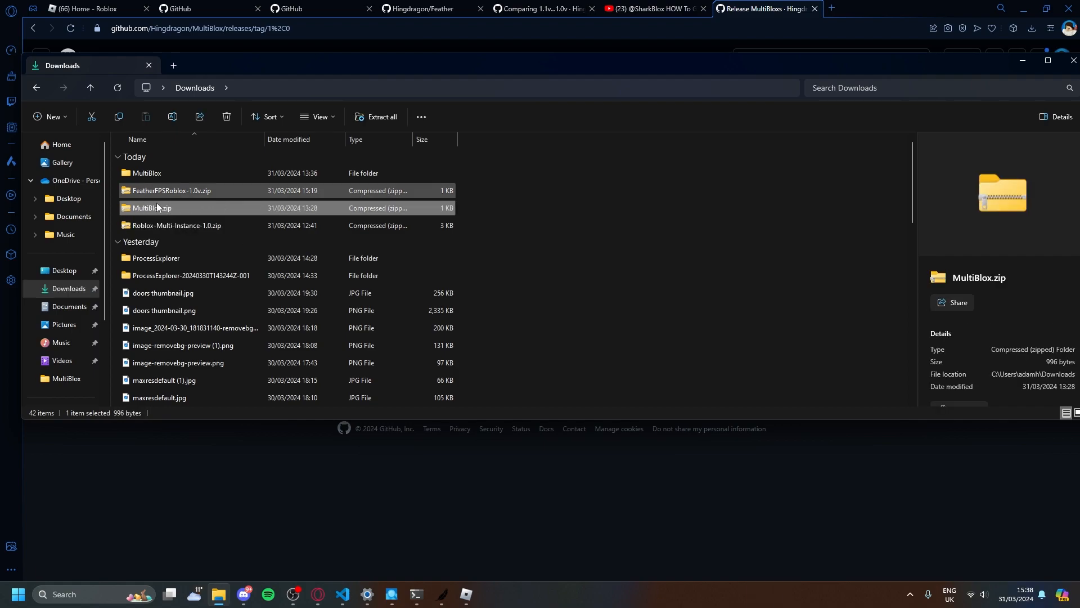
pyautogui.moveTo(148, 176)
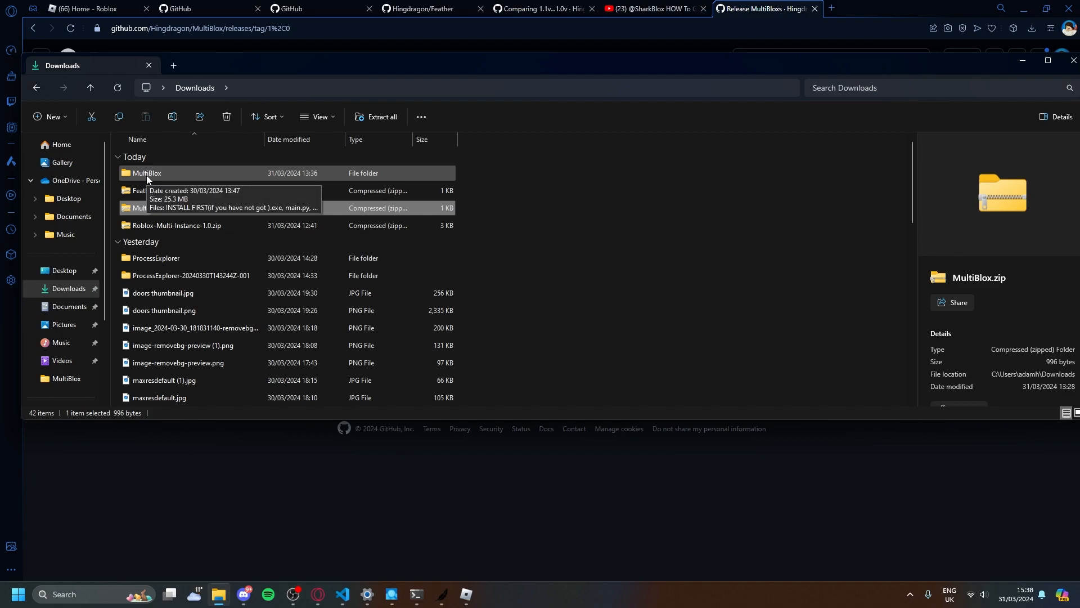
pyautogui.doubleClick(148, 172)
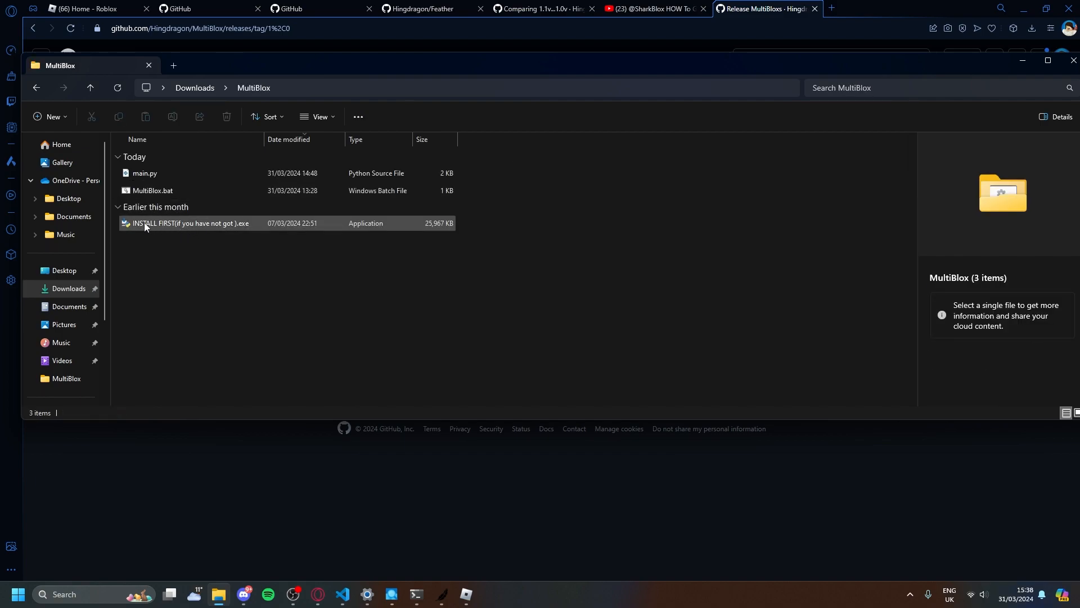
pyautogui.moveTo(227, 227)
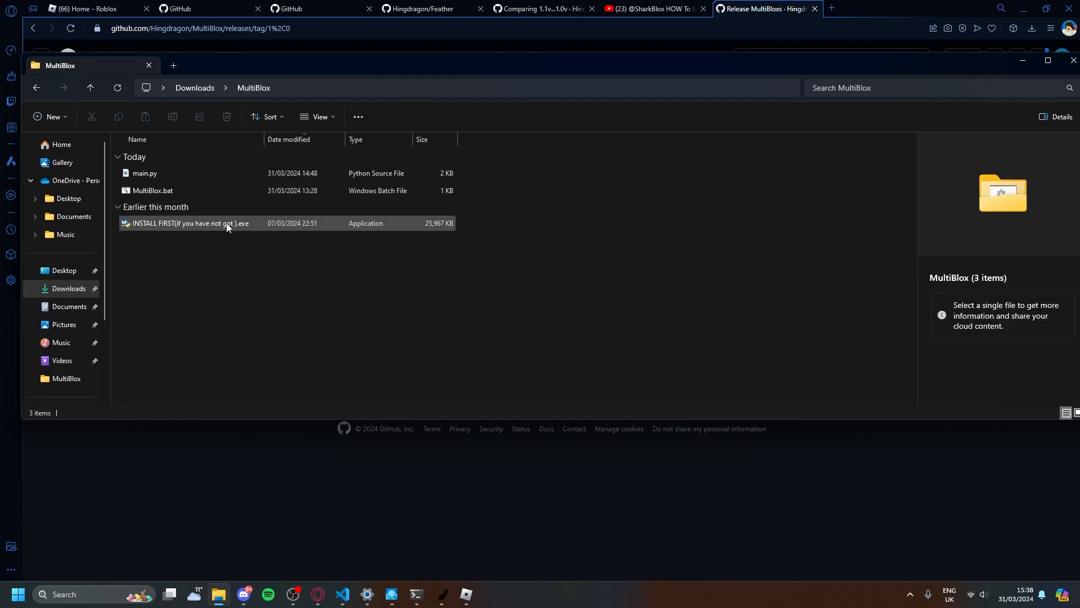
pyautogui.moveTo(190, 230)
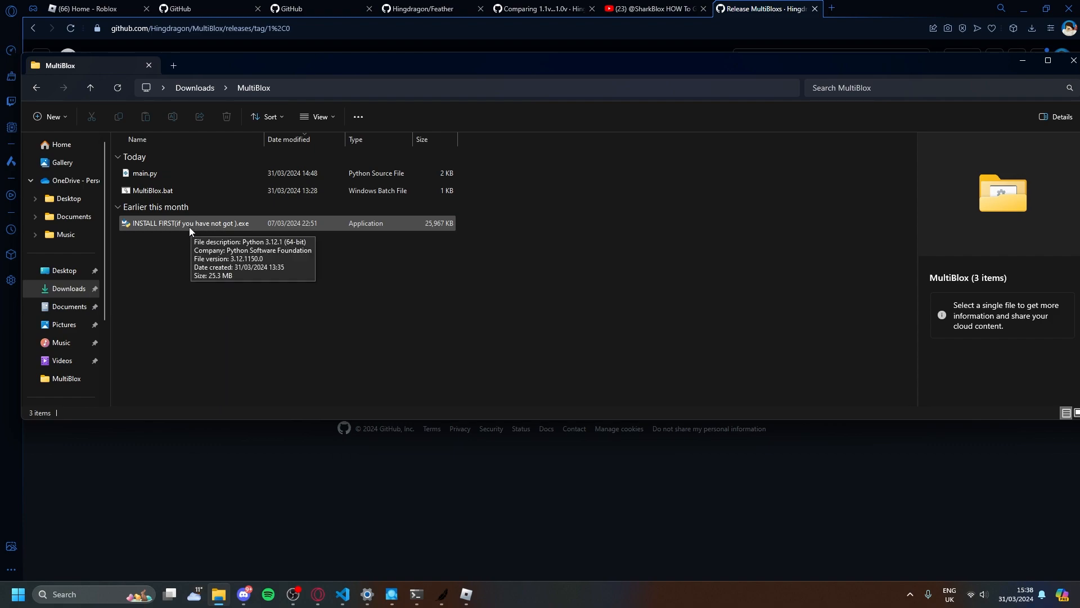
pyautogui.moveTo(204, 231)
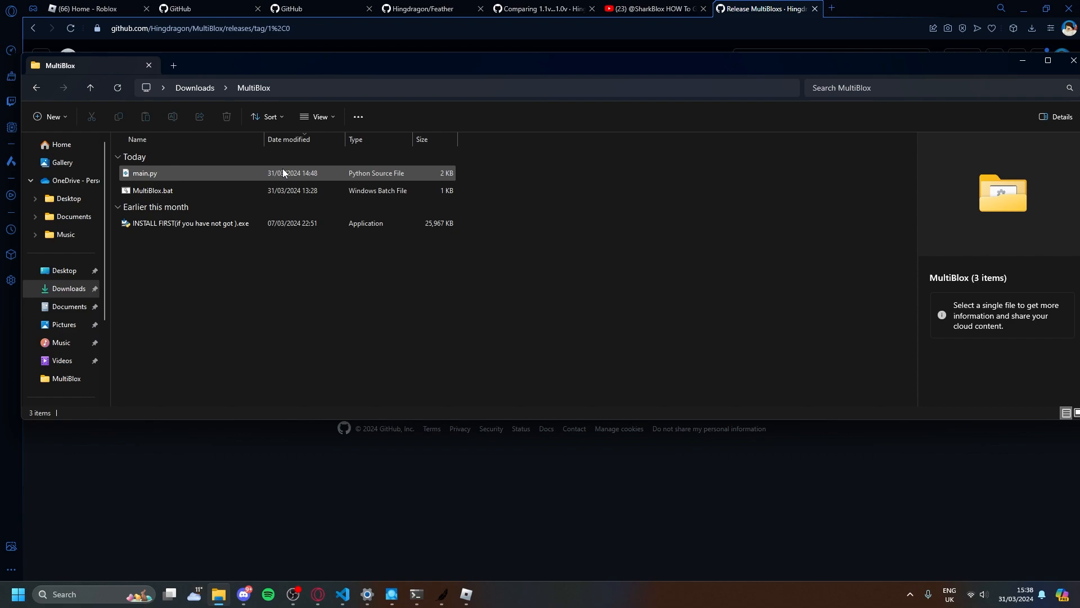
pyautogui.moveTo(173, 193)
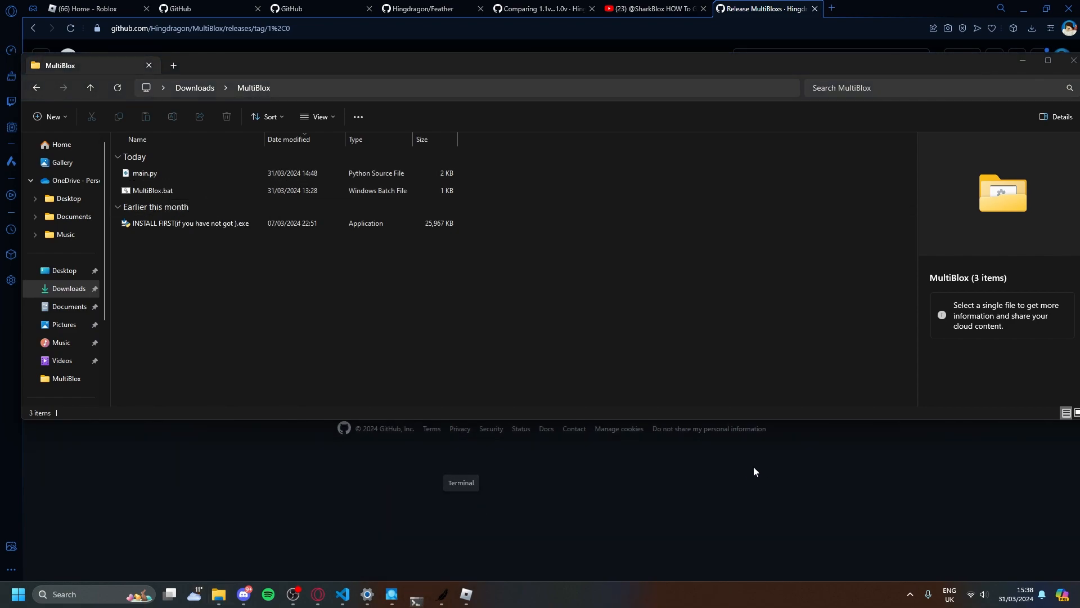
pyautogui.click(152, 190)
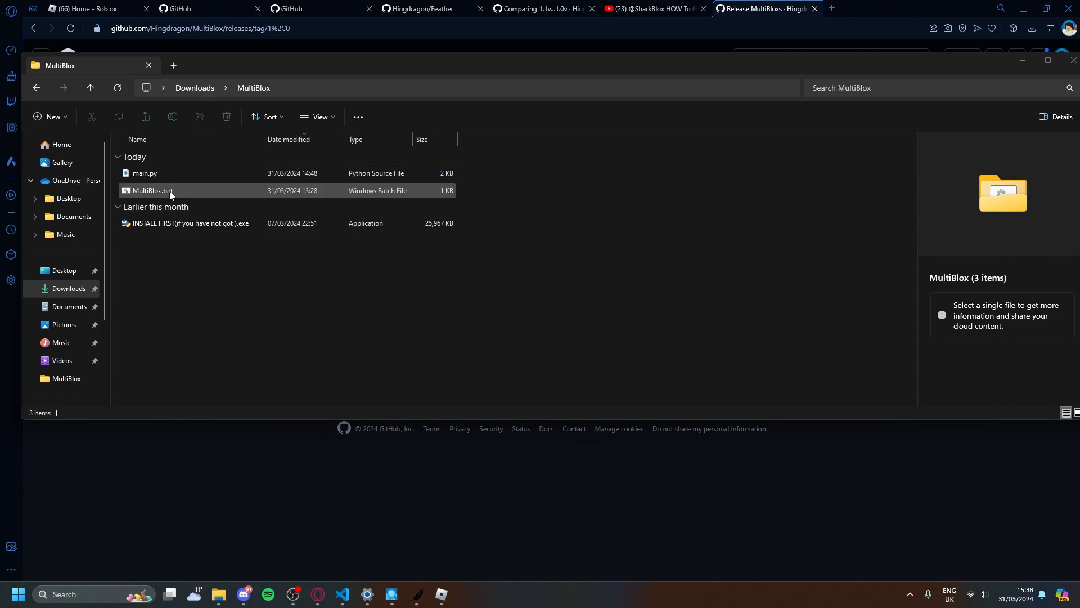
pyautogui.click(151, 190)
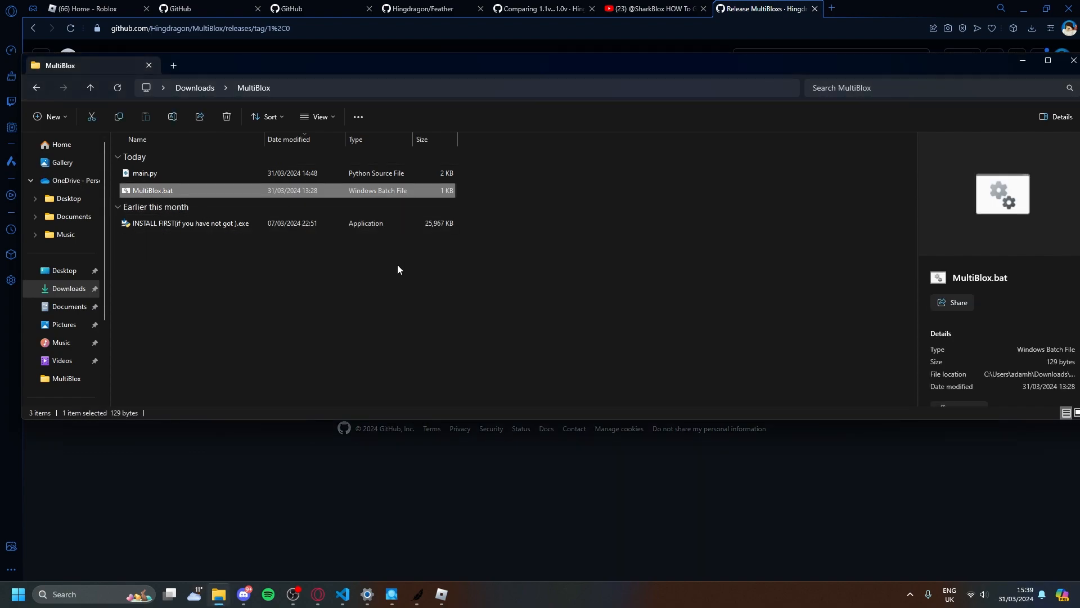
# Run MultiBlox.bat, hit Error Code 183, then close that console and the running Roblox game.
pyautogui.doubleClick(152, 190)
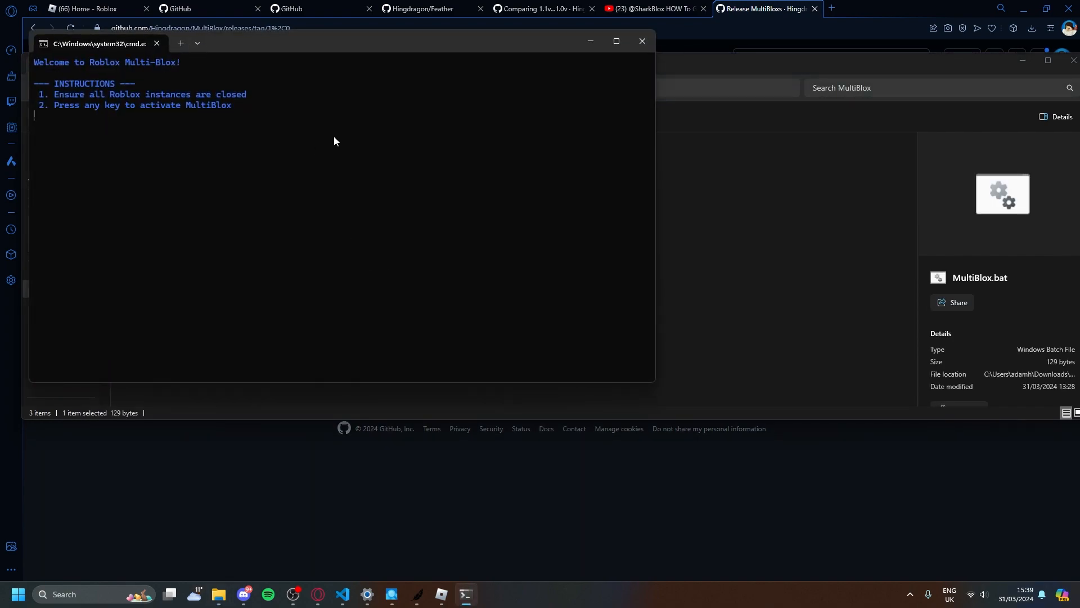
pyautogui.moveTo(178, 115)
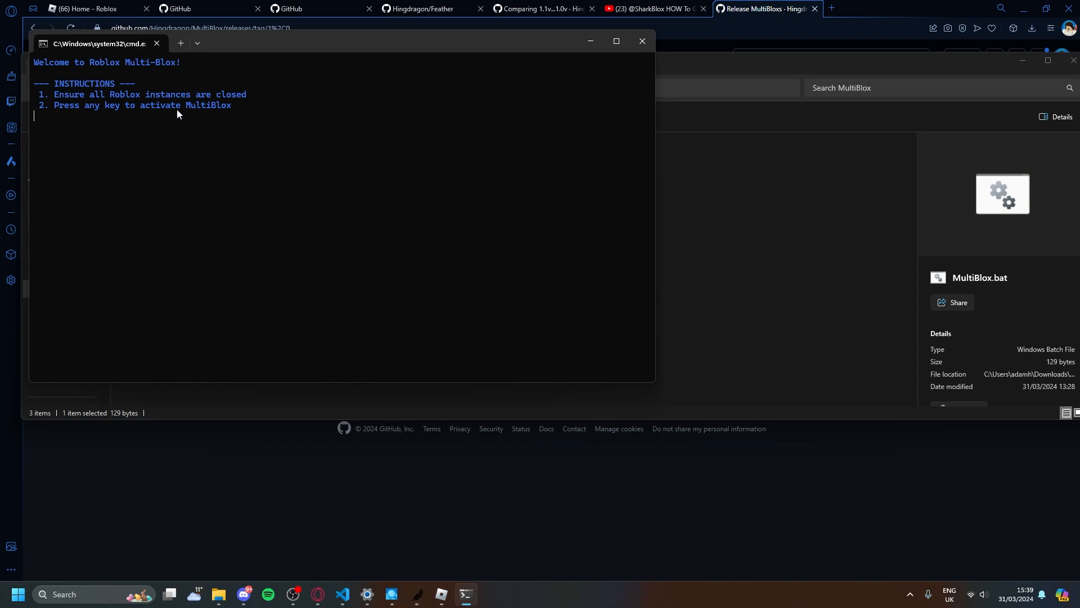
pyautogui.press('enter')
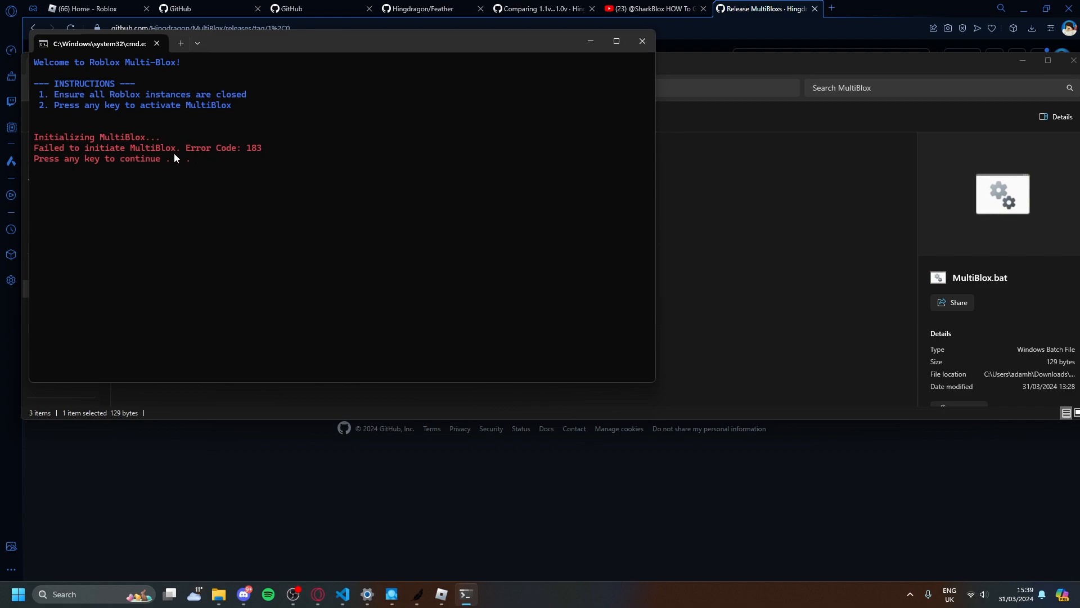
pyautogui.moveTo(642, 41)
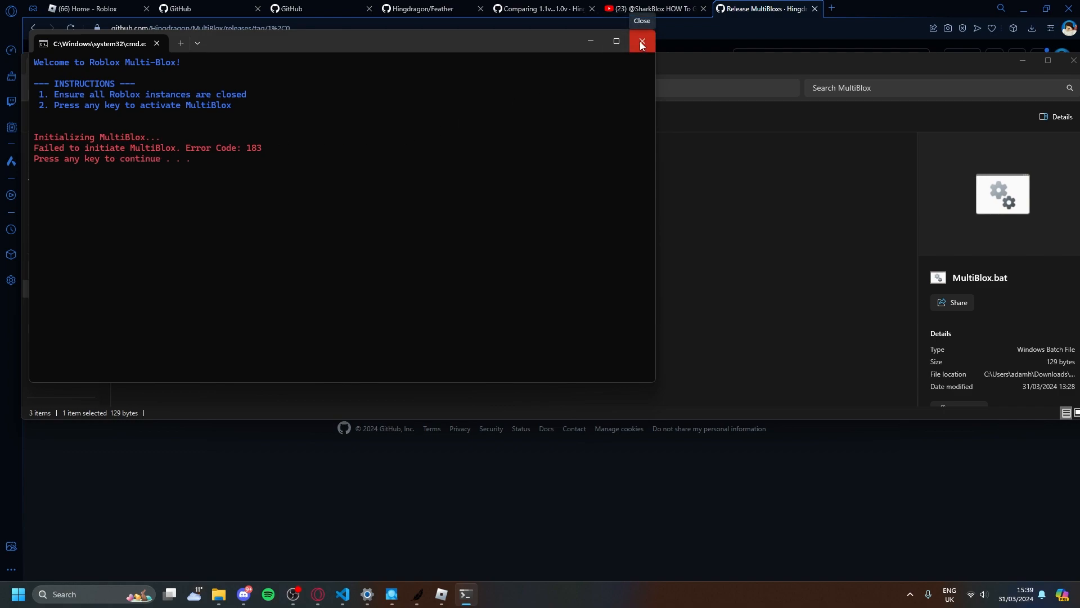
pyautogui.click(642, 42)
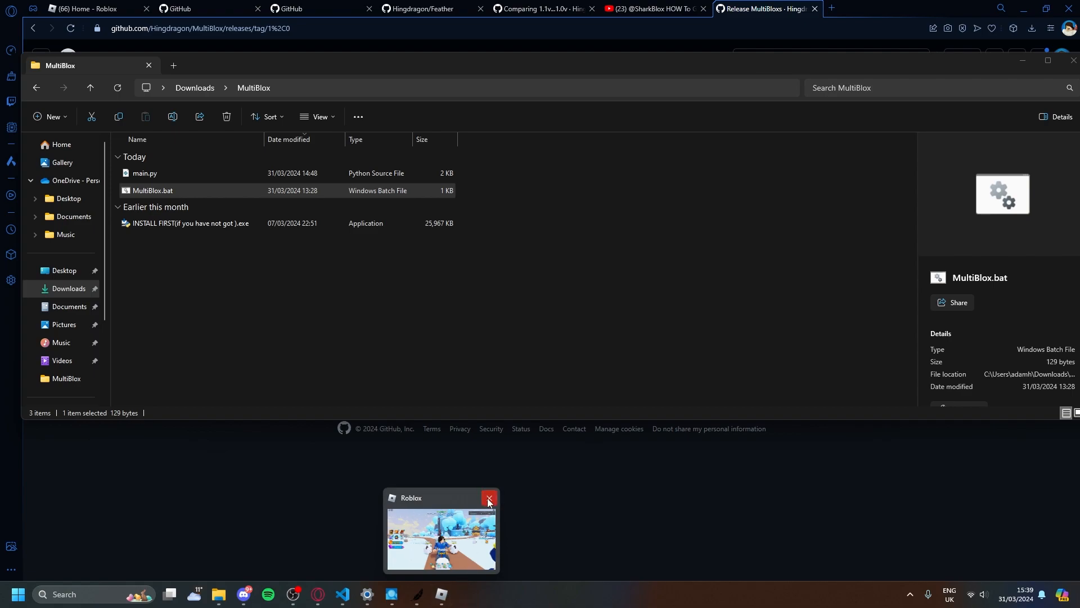
pyautogui.moveTo(393, 499)
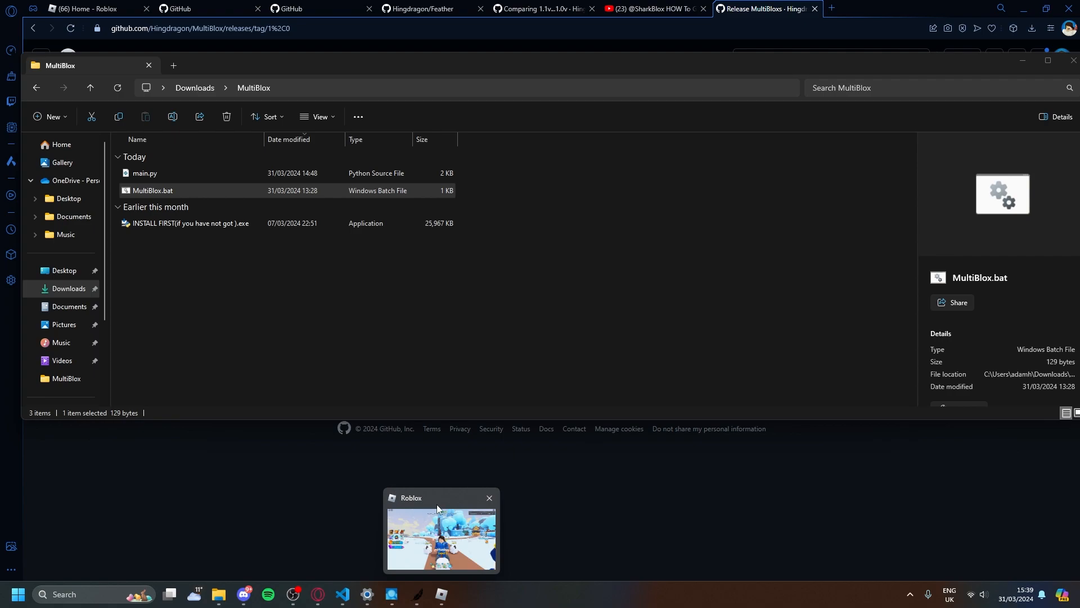
pyautogui.moveTo(455, 494)
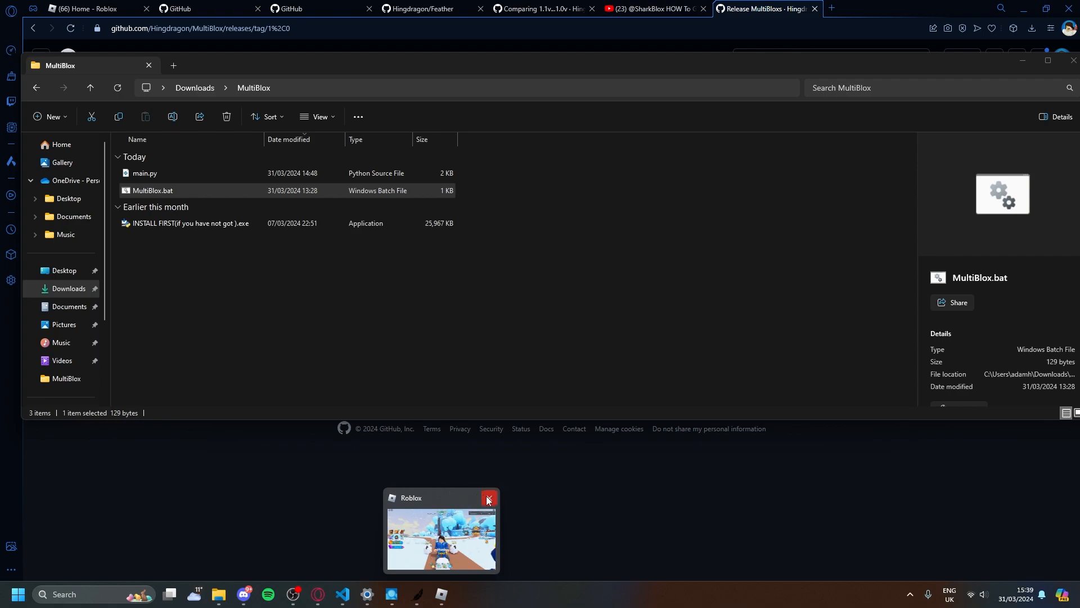
pyautogui.click(490, 498)
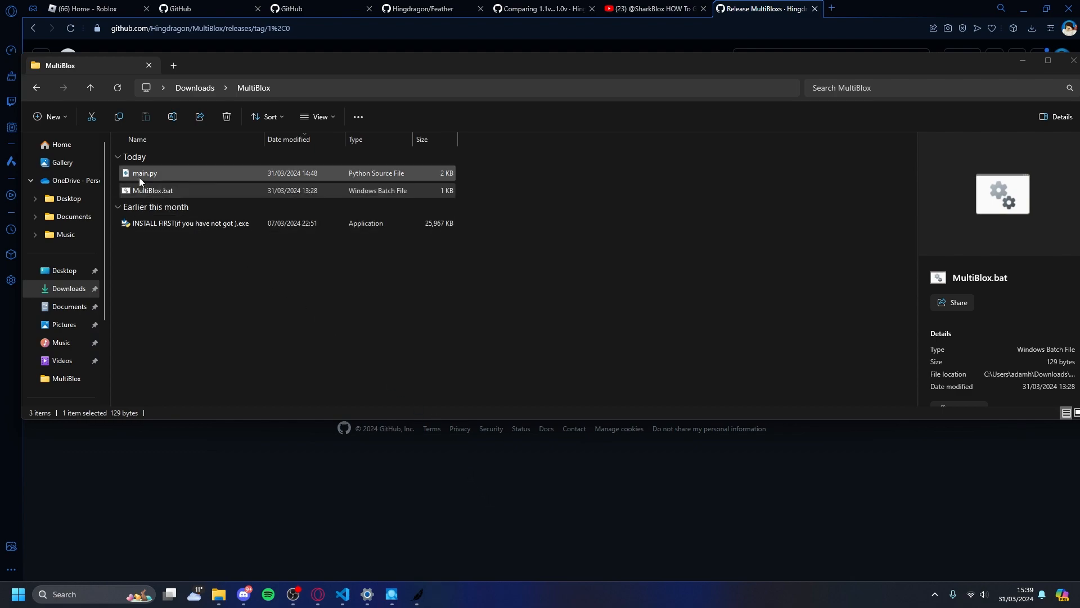
# Relaunch MultiBlox.bat with Roblox closed until the console reports Multi-Instance available.
pyautogui.click(151, 191)
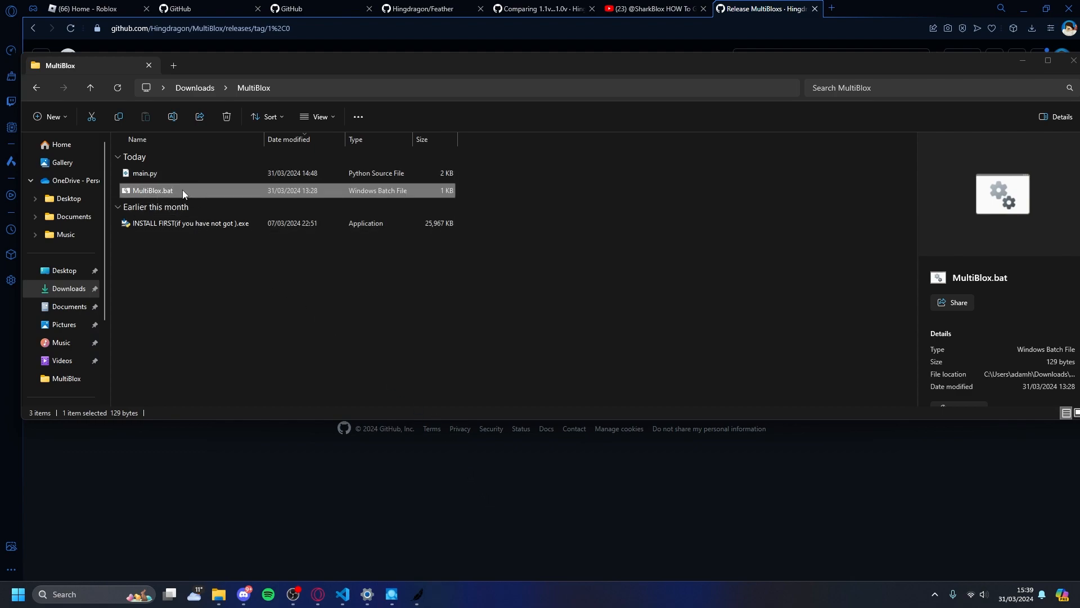
pyautogui.doubleClick(152, 190)
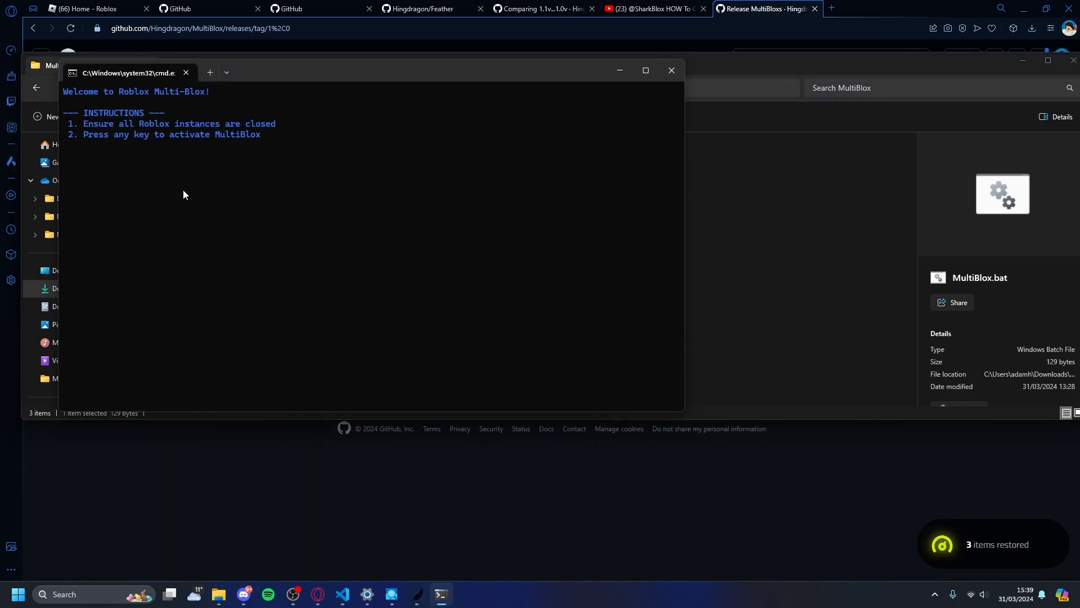
pyautogui.press('enter')
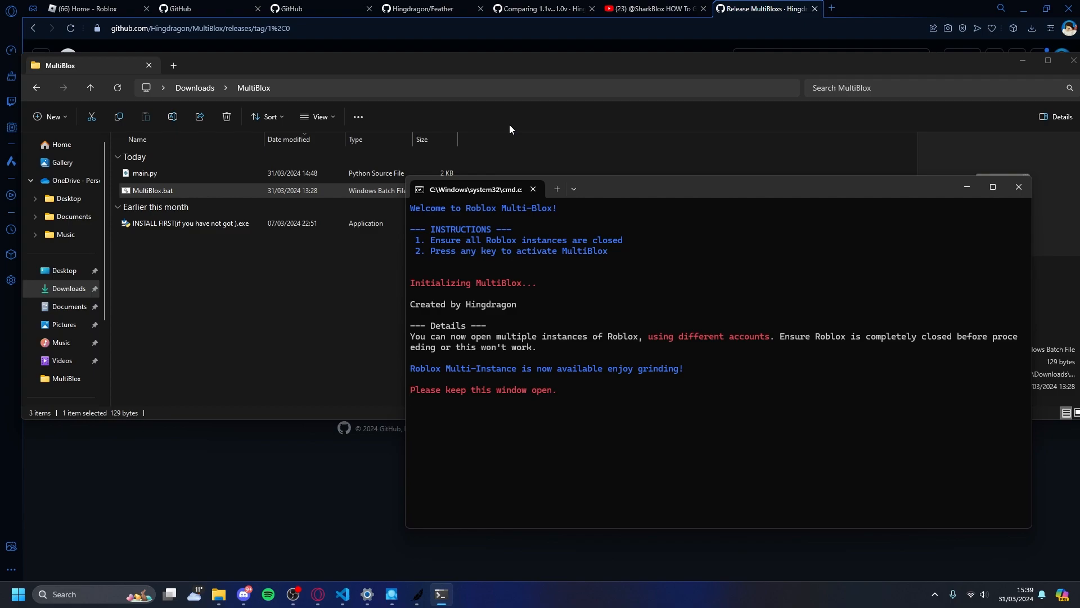
pyautogui.moveTo(700, 191)
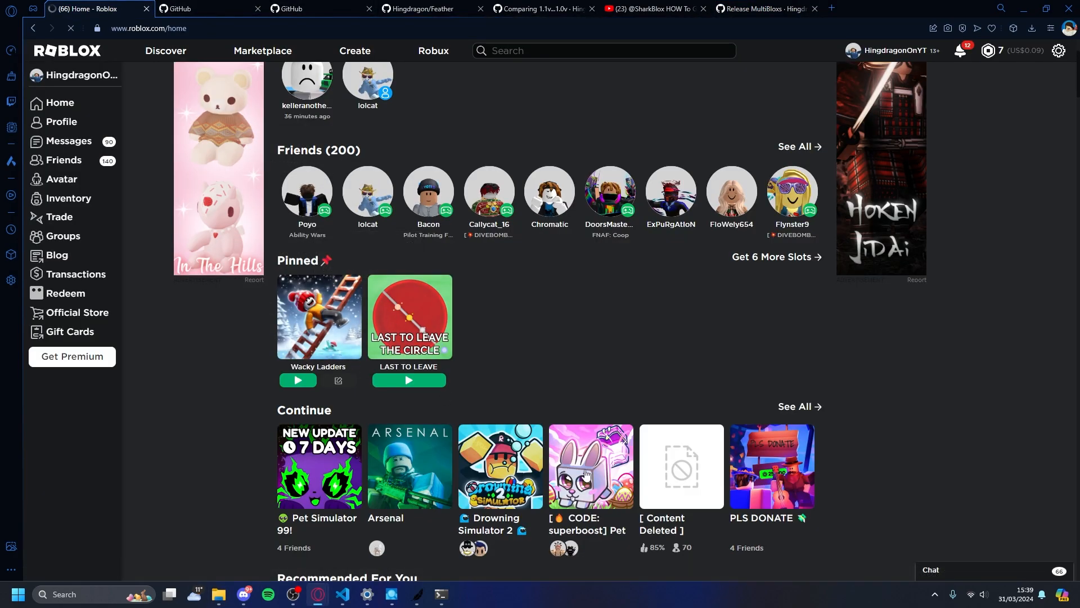
# Open Pet Catchers! from Continue on roblox.com and start playing it.
pyautogui.click(591, 466)
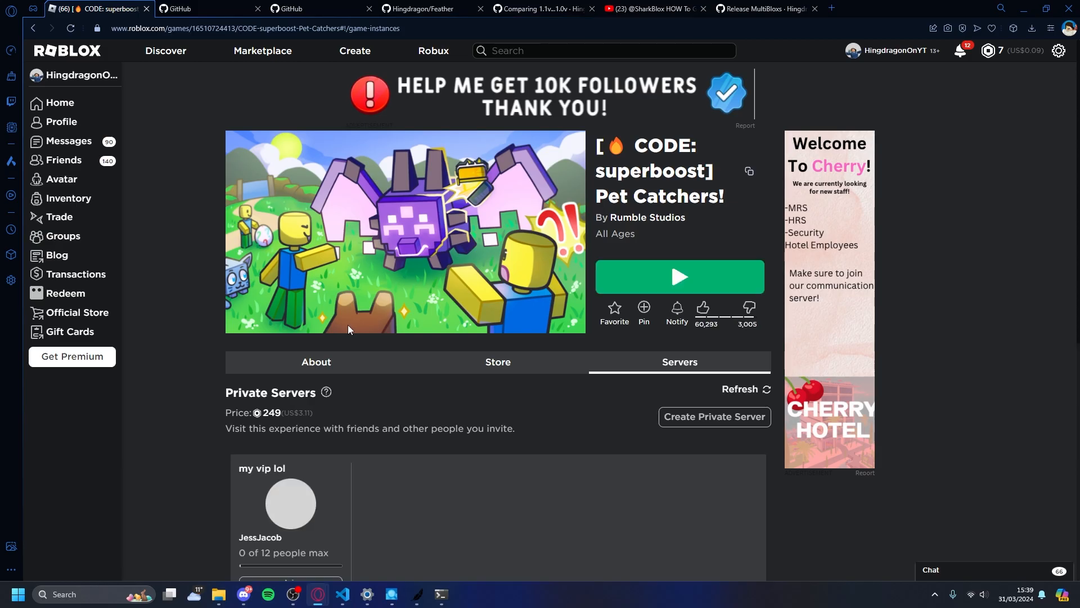
pyautogui.click(680, 276)
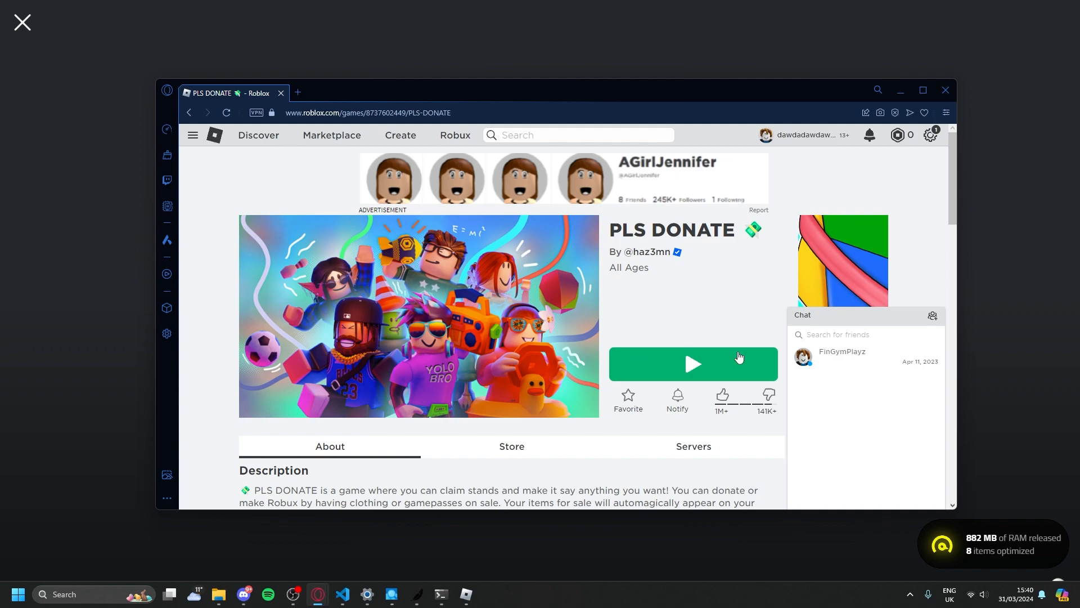
# Launch PLS DONATE on the second account and bring its window alongside Pet Catchers.
pyautogui.click(693, 364)
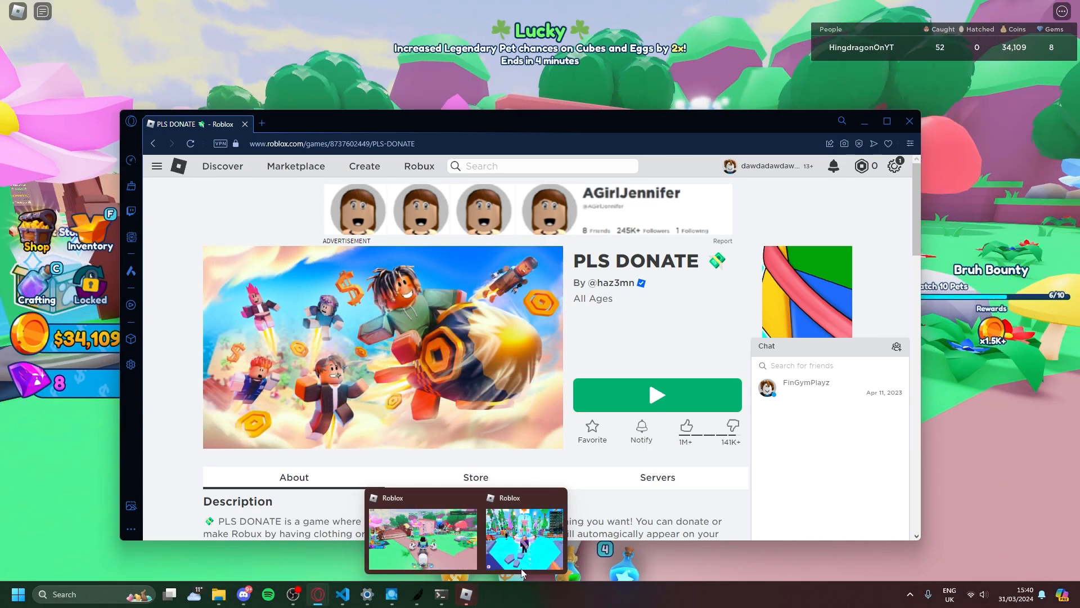
pyautogui.click(523, 538)
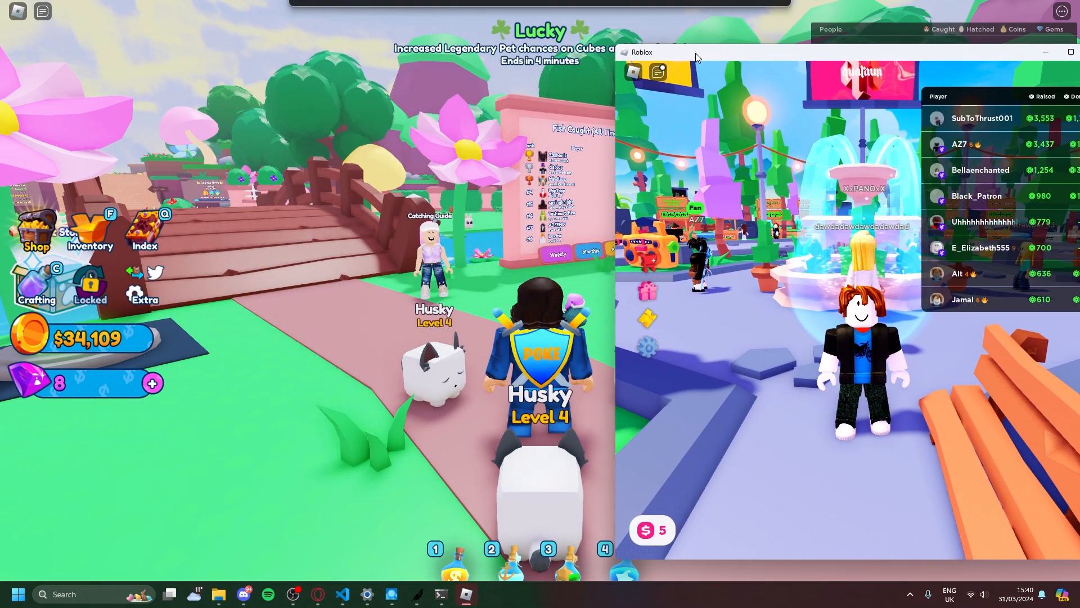
pyautogui.moveTo(696, 56); pyautogui.dragTo(607, 34)
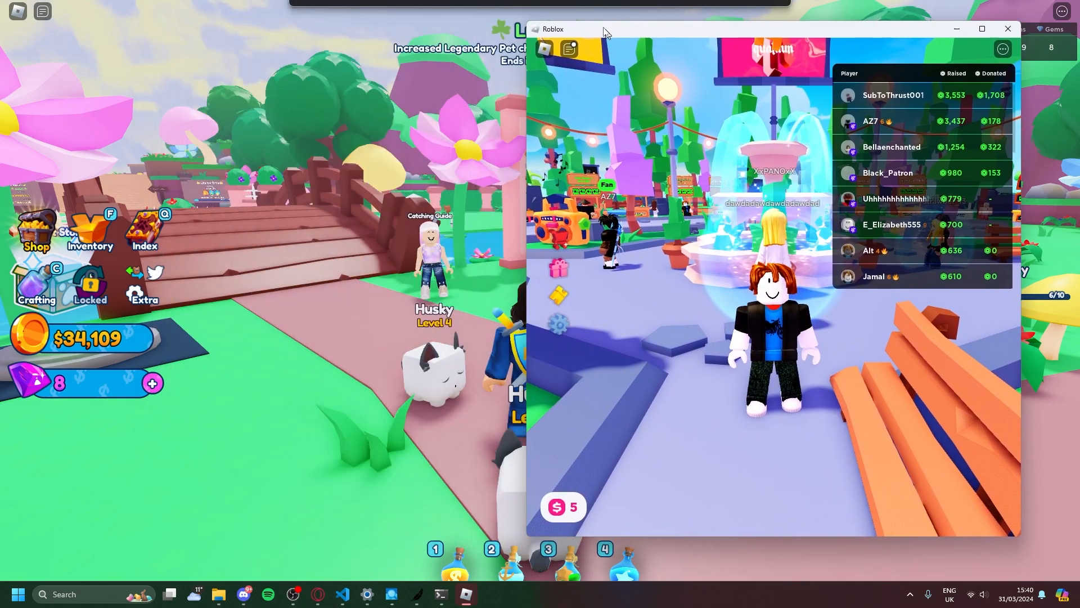